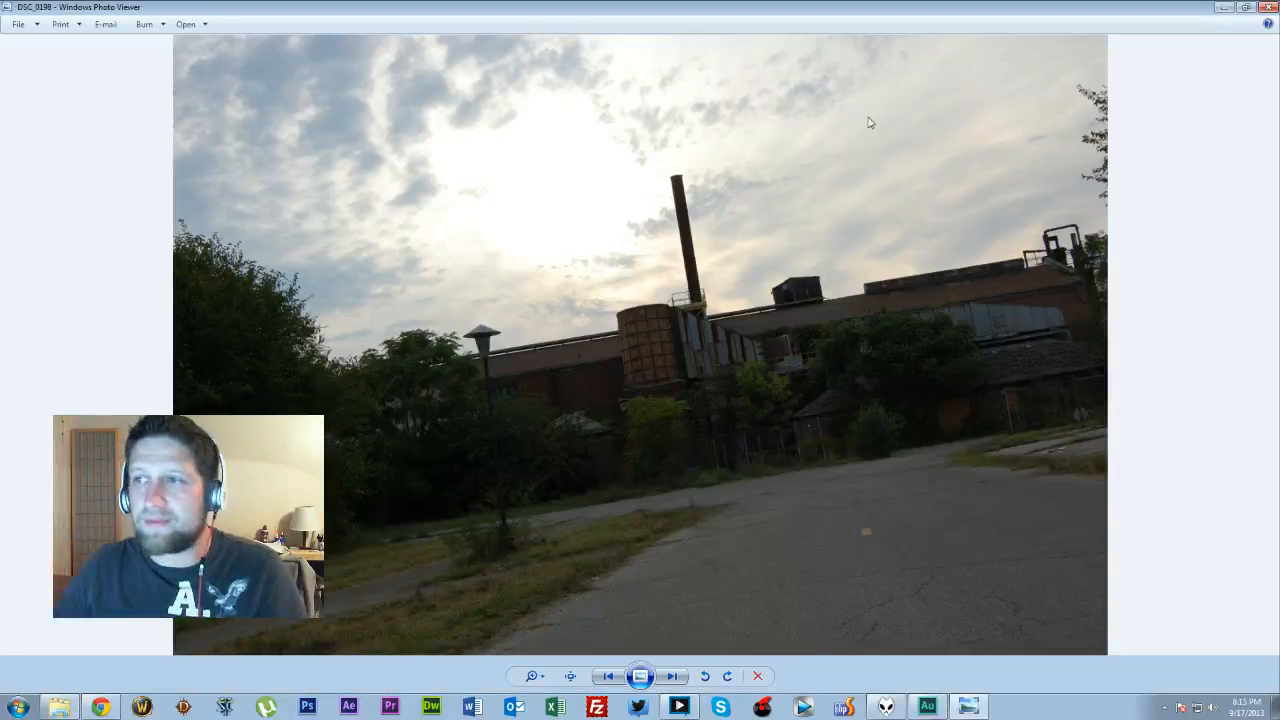
{"action": "mouse_move", "coordinate": [631, 363]}
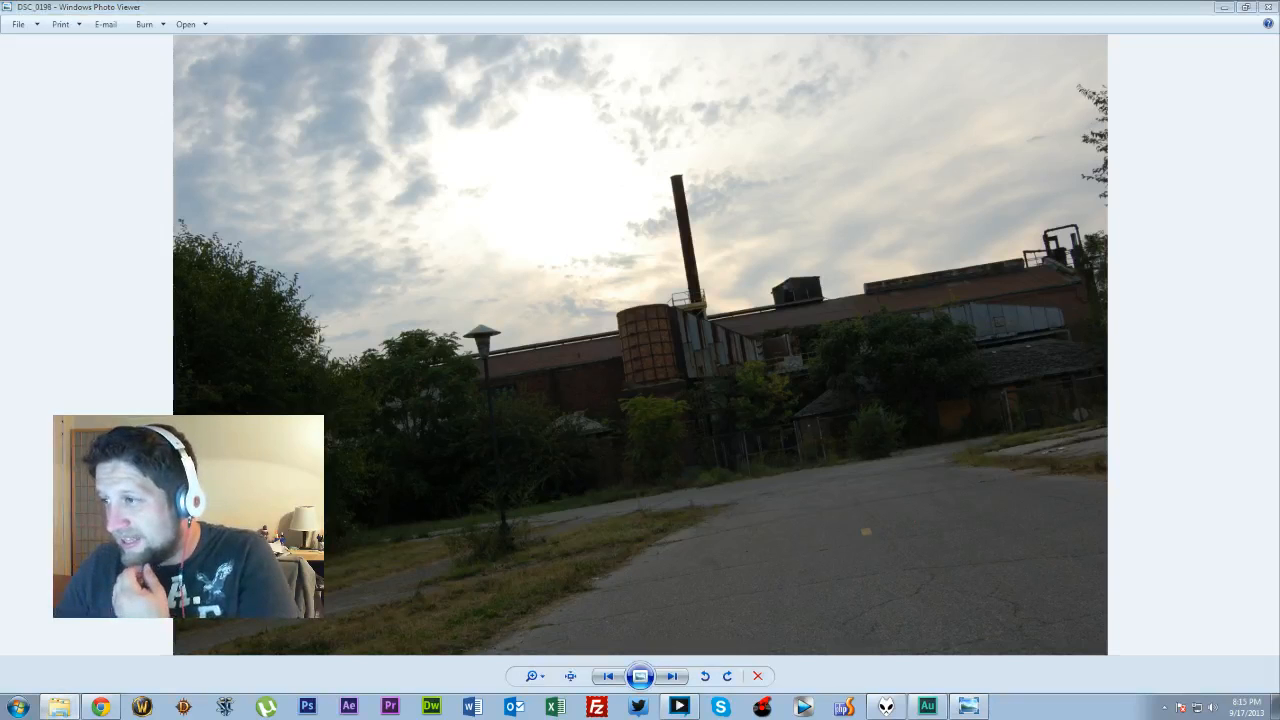
Advance from the factory-smokestack photo to the overgrown doorway picture.
{"action": "left_click", "coordinate": [669, 676]}
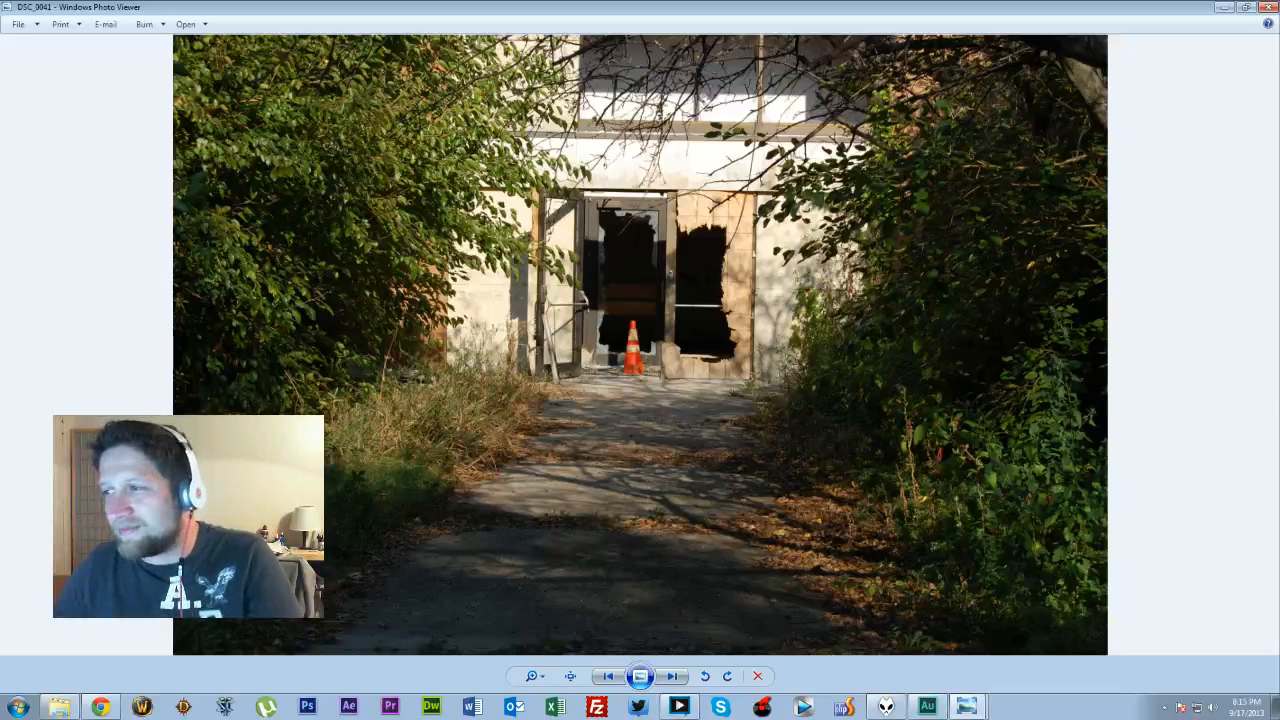
Page through five more abandoned-building photos and open DSC_0061 in a second viewer.
{"action": "left_click", "coordinate": [679, 677]}
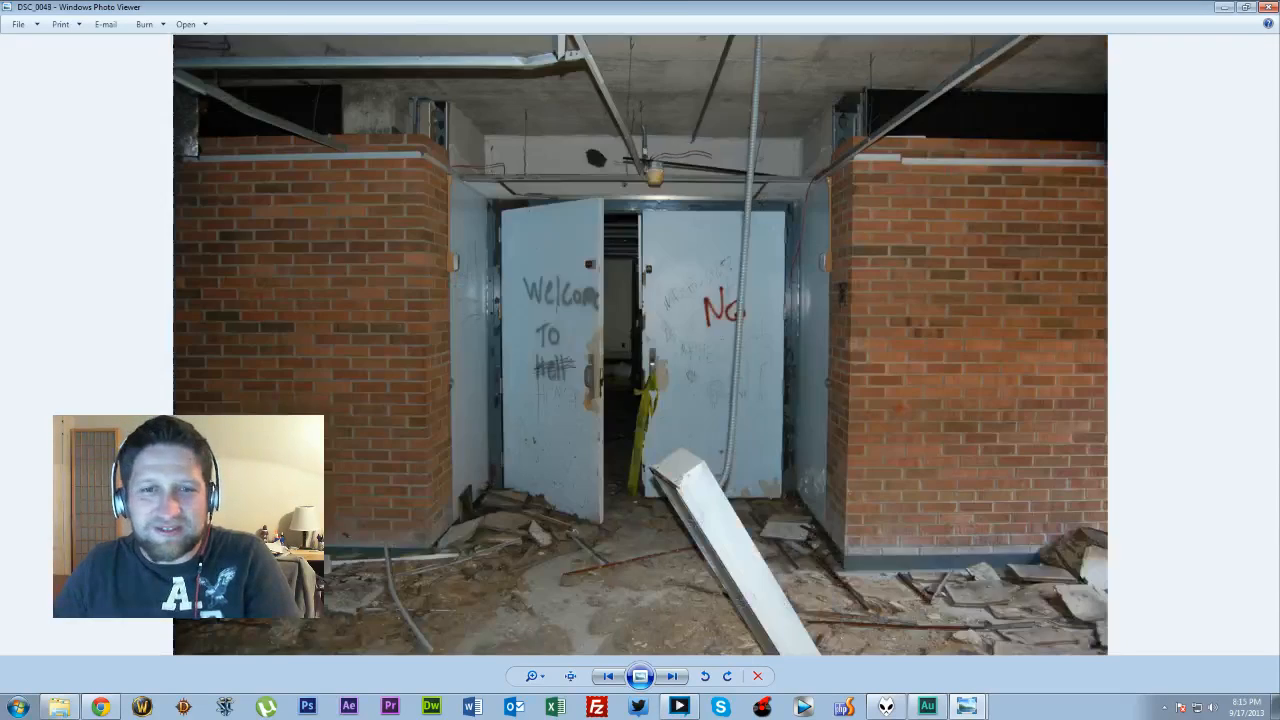
{"action": "left_click", "coordinate": [674, 676]}
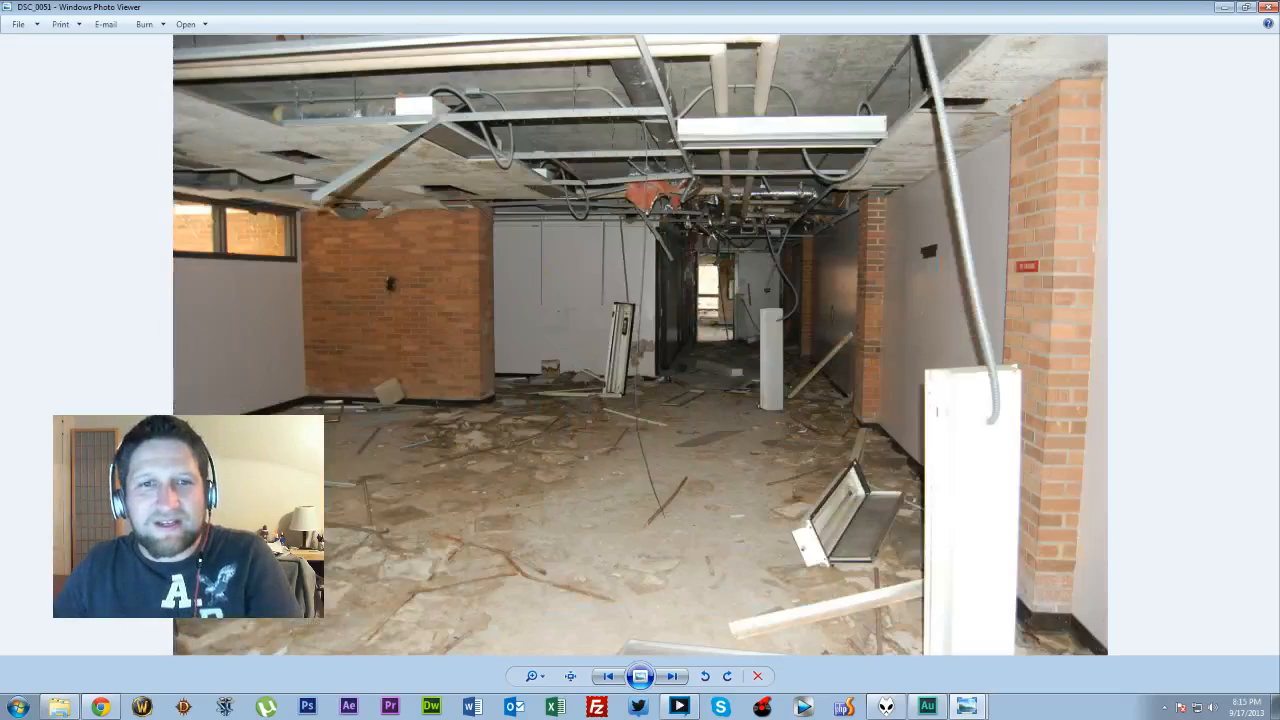
{"action": "left_click", "coordinate": [675, 676]}
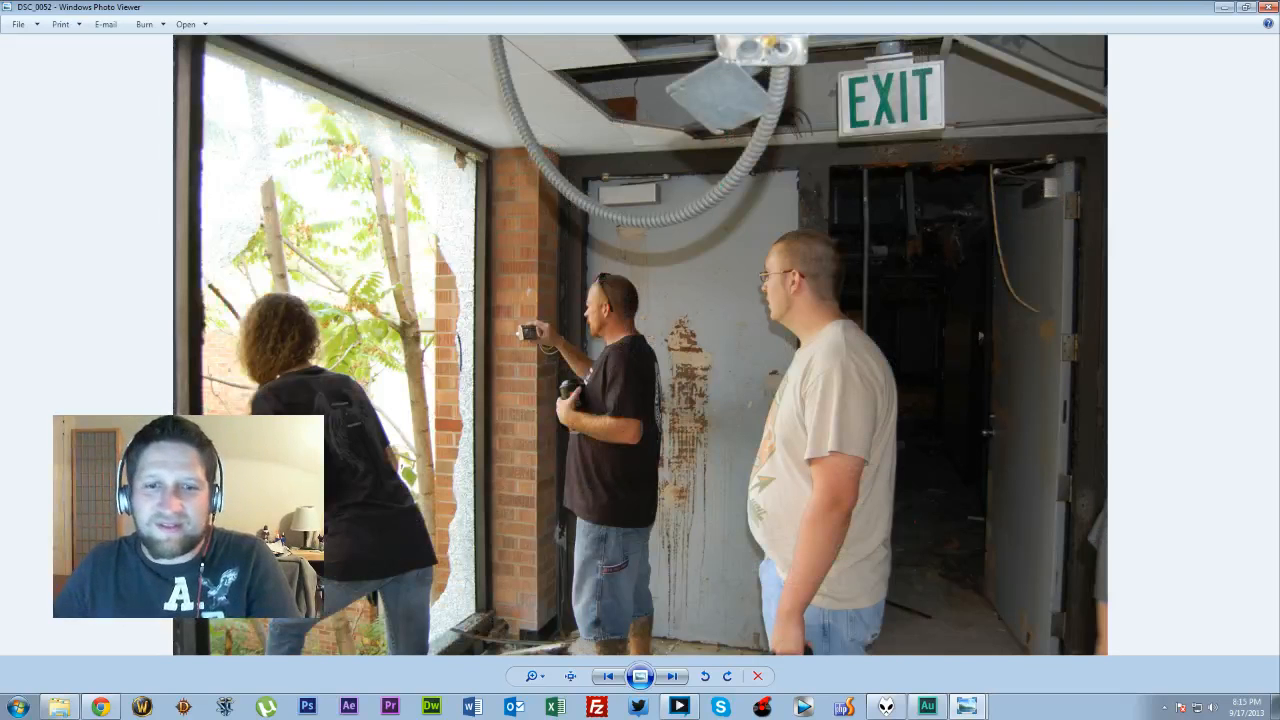
{"action": "left_click", "coordinate": [674, 677]}
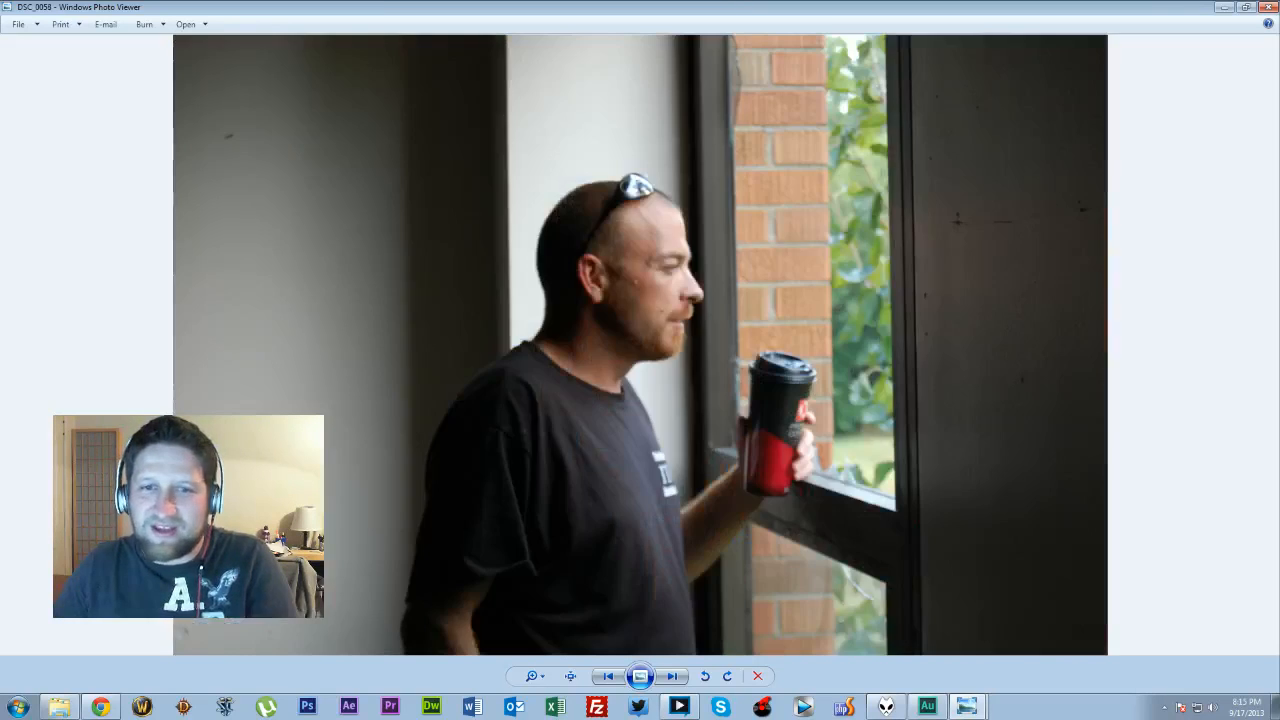
{"action": "left_click", "coordinate": [675, 676]}
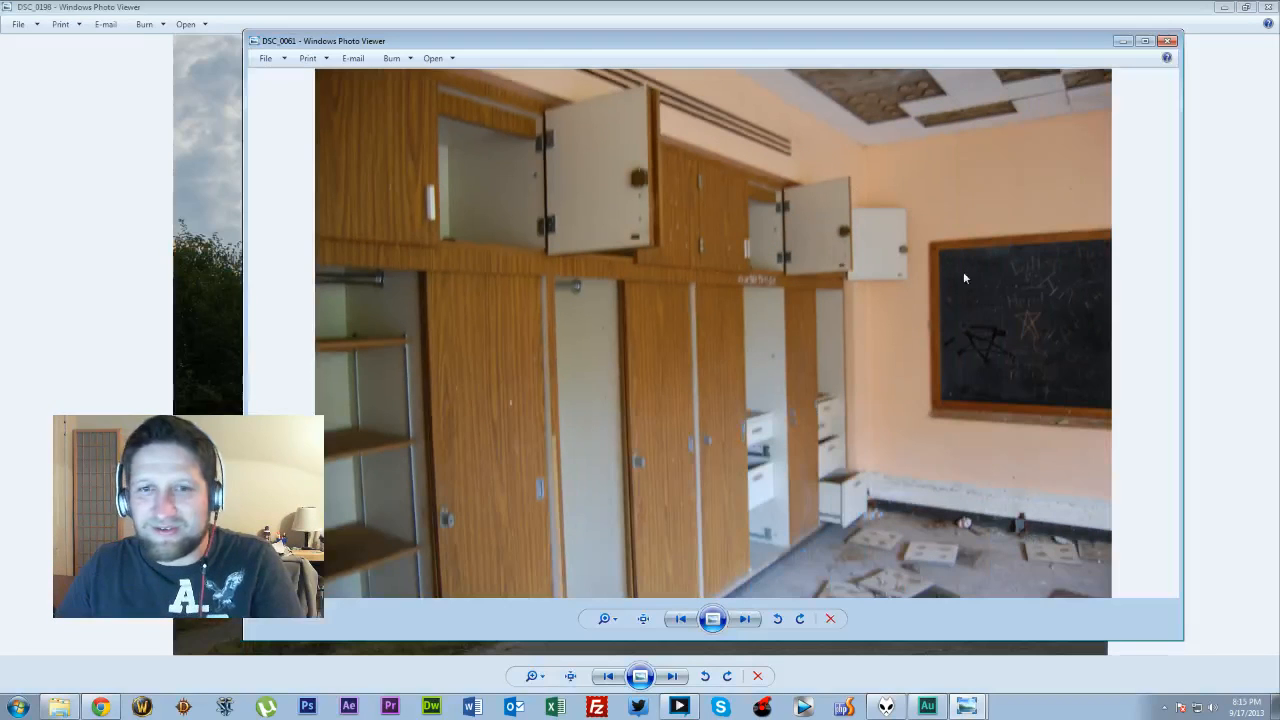
{"action": "mouse_move", "coordinate": [1186, 648]}
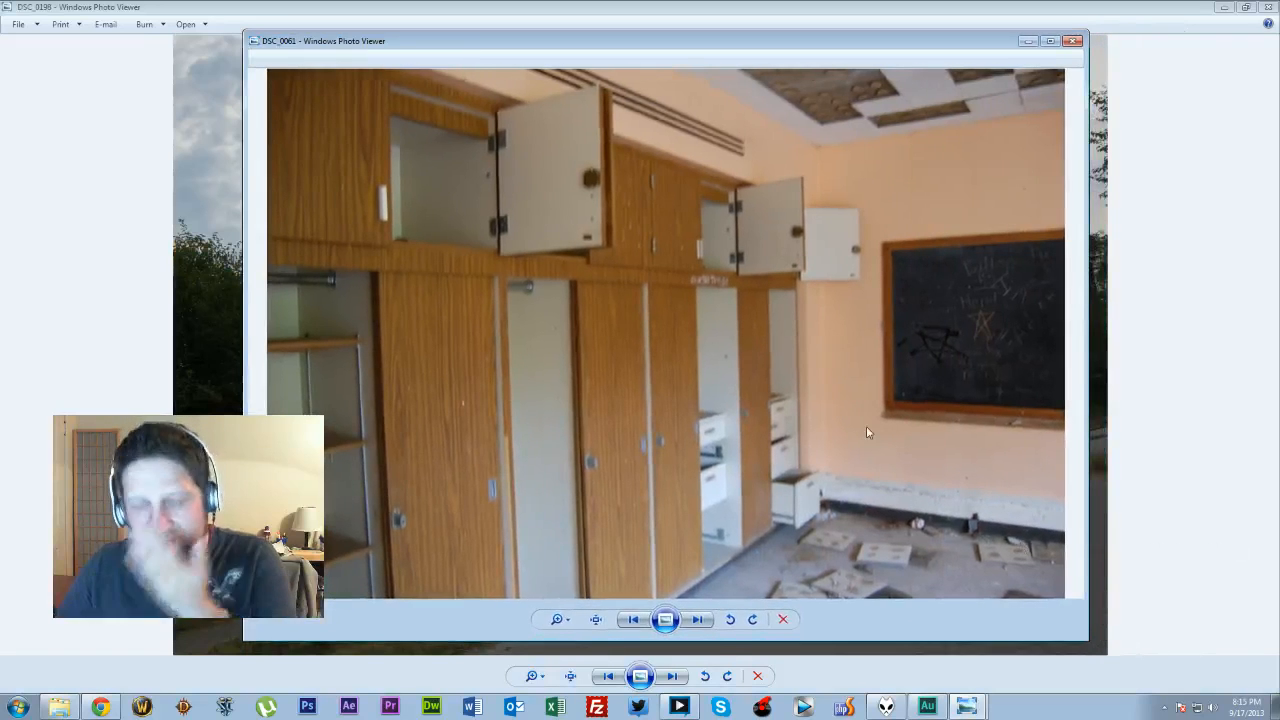
{"action": "left_click", "coordinate": [697, 619]}
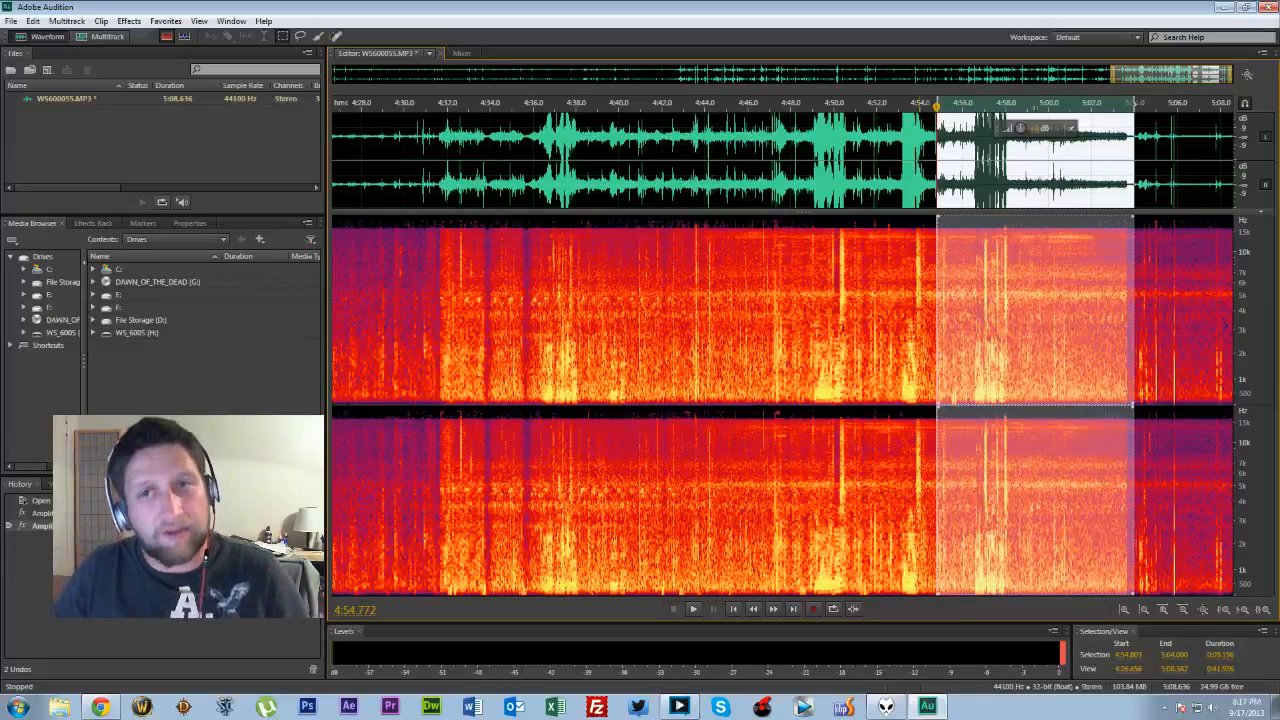
Play back the selected passage, then stop playback.
{"action": "left_click", "coordinate": [692, 608]}
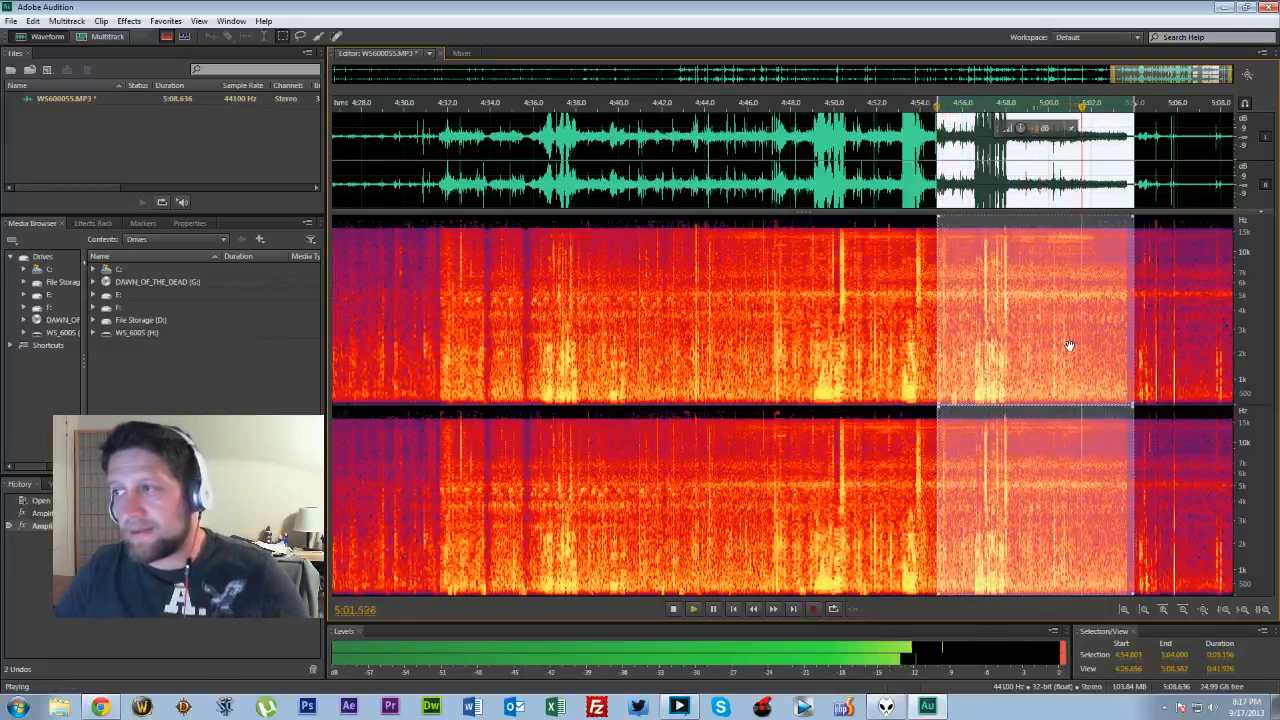
{"action": "left_click", "coordinate": [672, 611]}
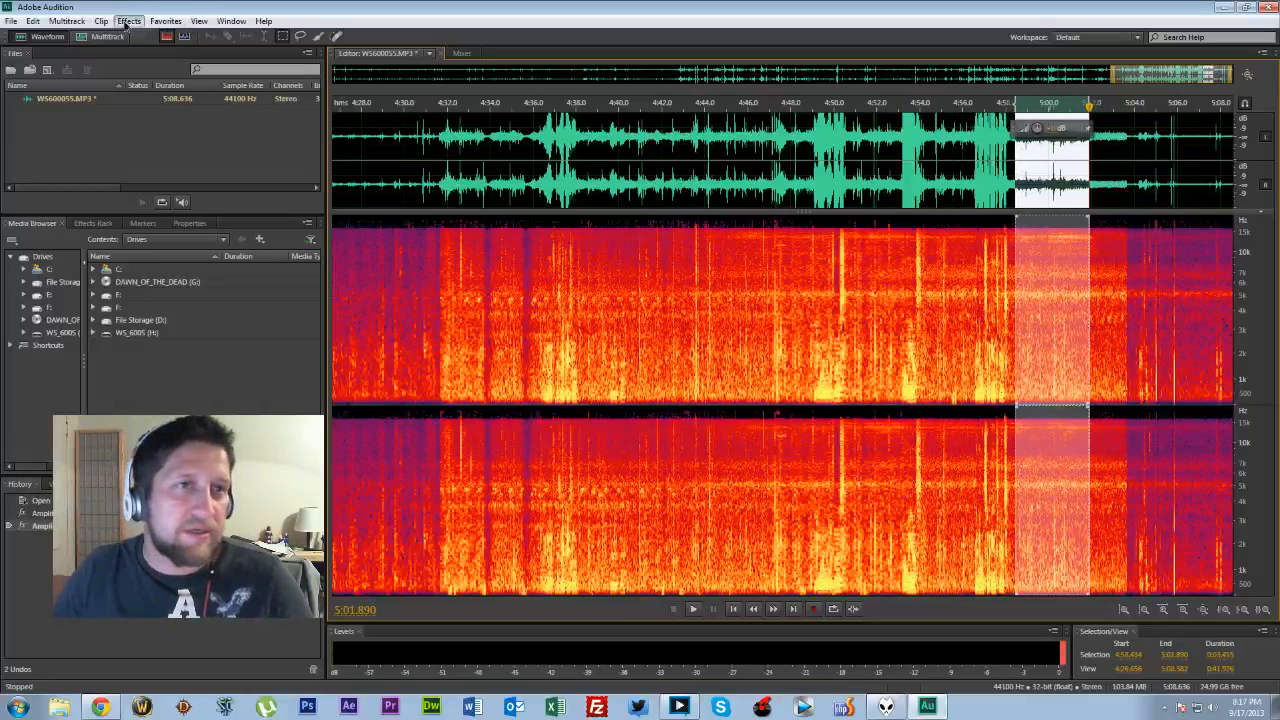
Apply Hiss Reduction (process) from the Effects menu with the noise-floor curve's middle point raised.
{"action": "left_click", "coordinate": [127, 20]}
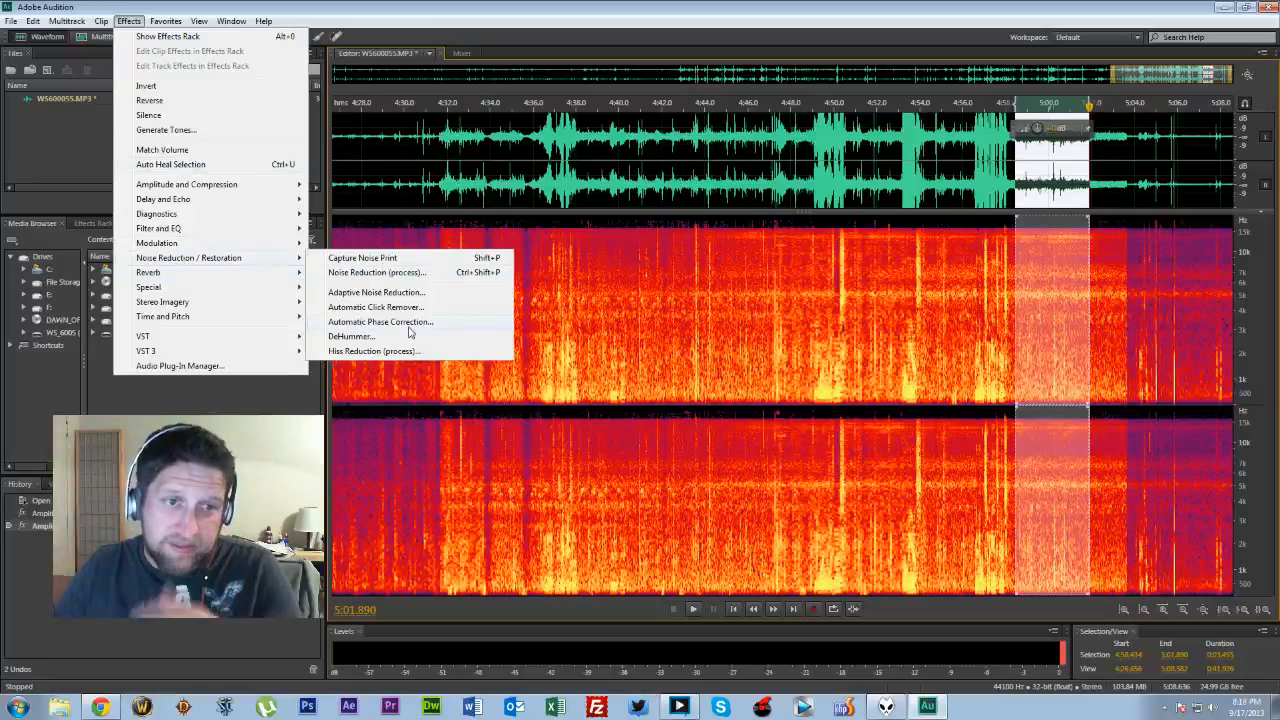
{"action": "mouse_move", "coordinate": [415, 351]}
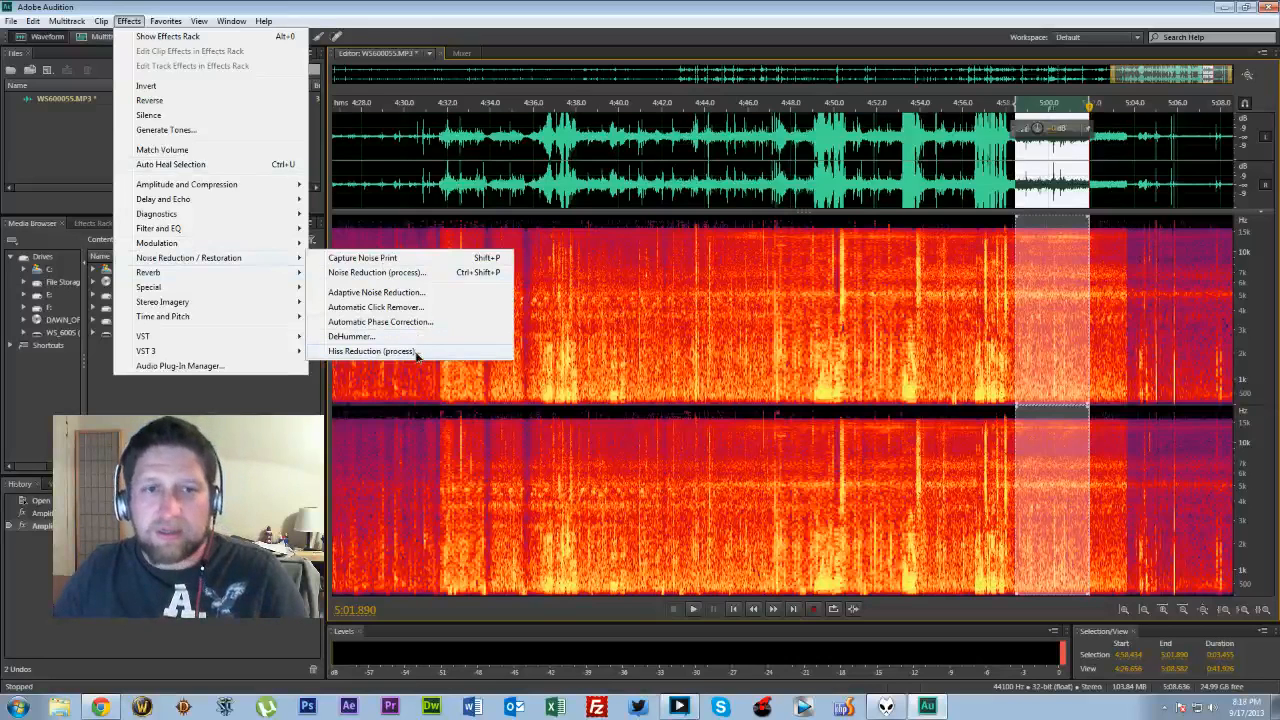
{"action": "left_click", "coordinate": [370, 351]}
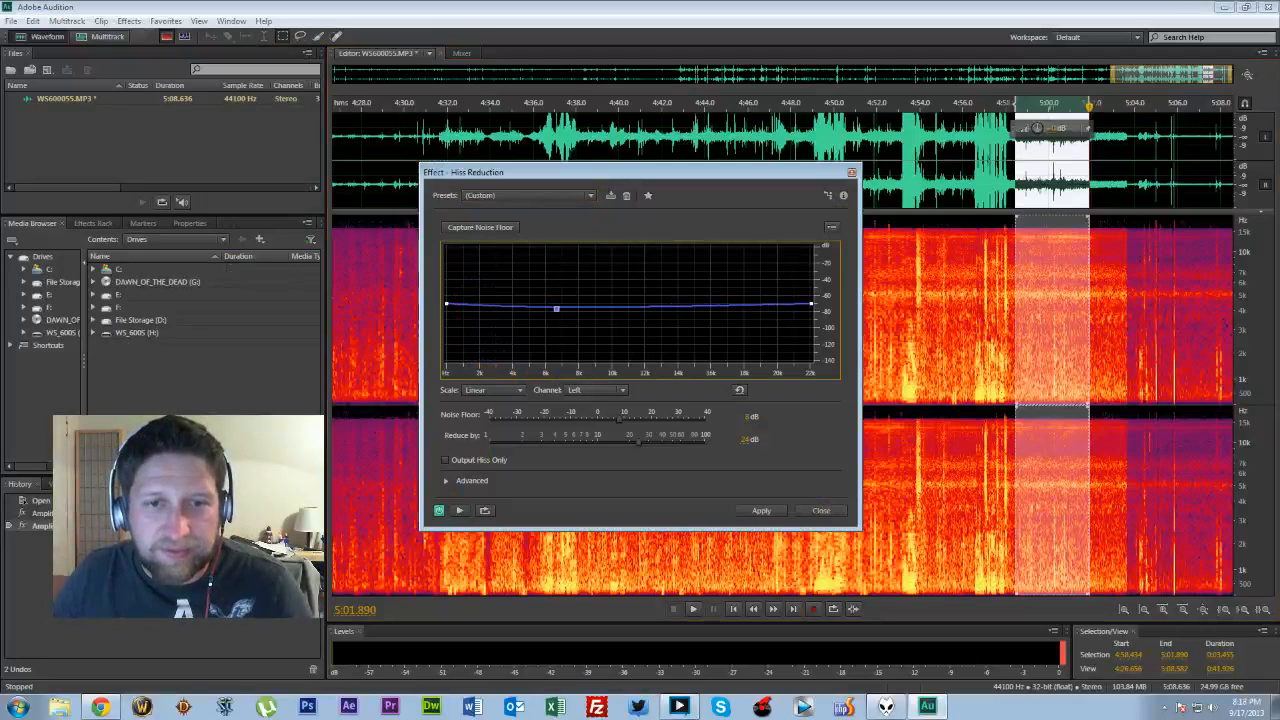
{"action": "left_click_drag", "start_coordinate": [556, 308], "coordinate": [601, 291]}
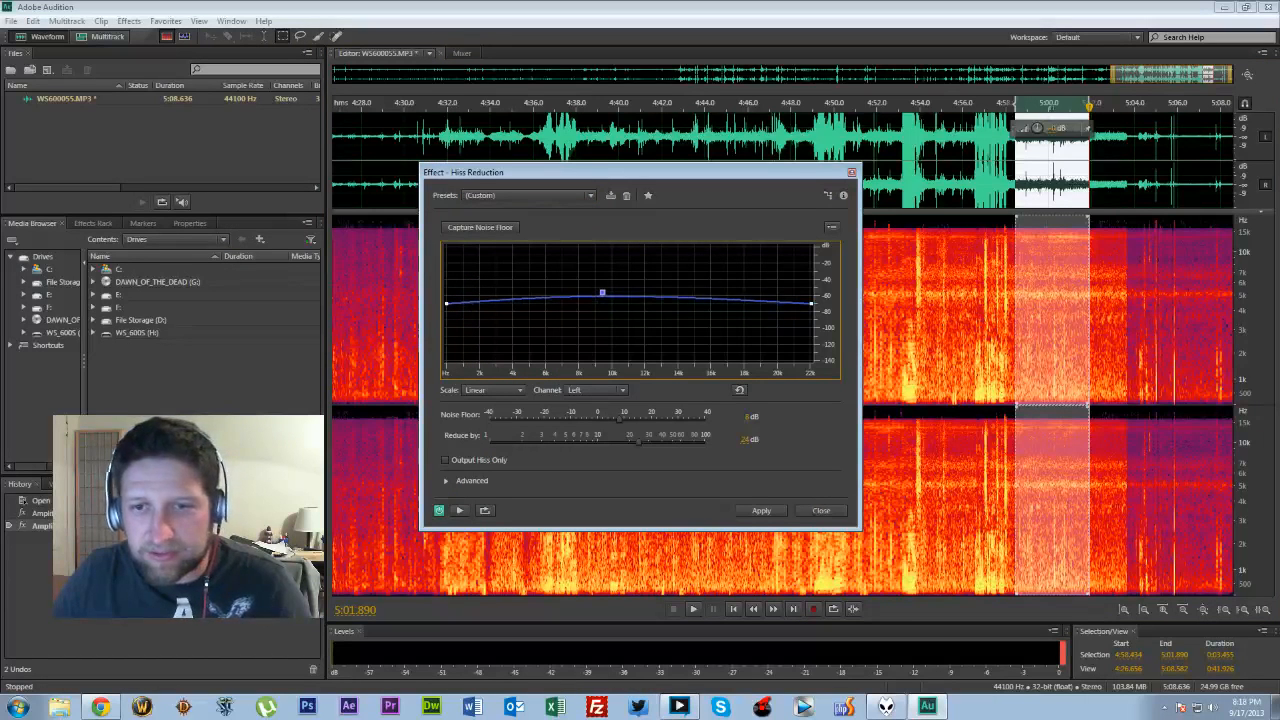
{"action": "left_click", "coordinate": [459, 510]}
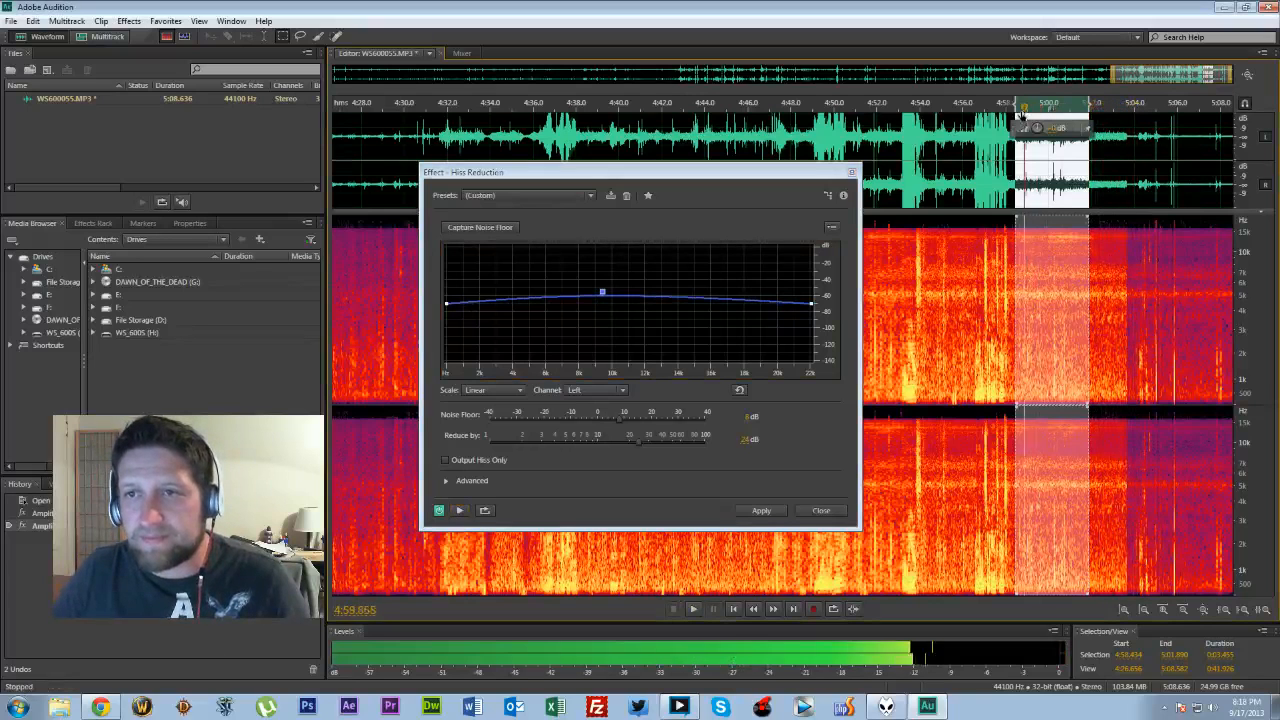
Return the playhead to the selection start and preview the hiss-reduced audio.
{"action": "left_click", "coordinate": [460, 510]}
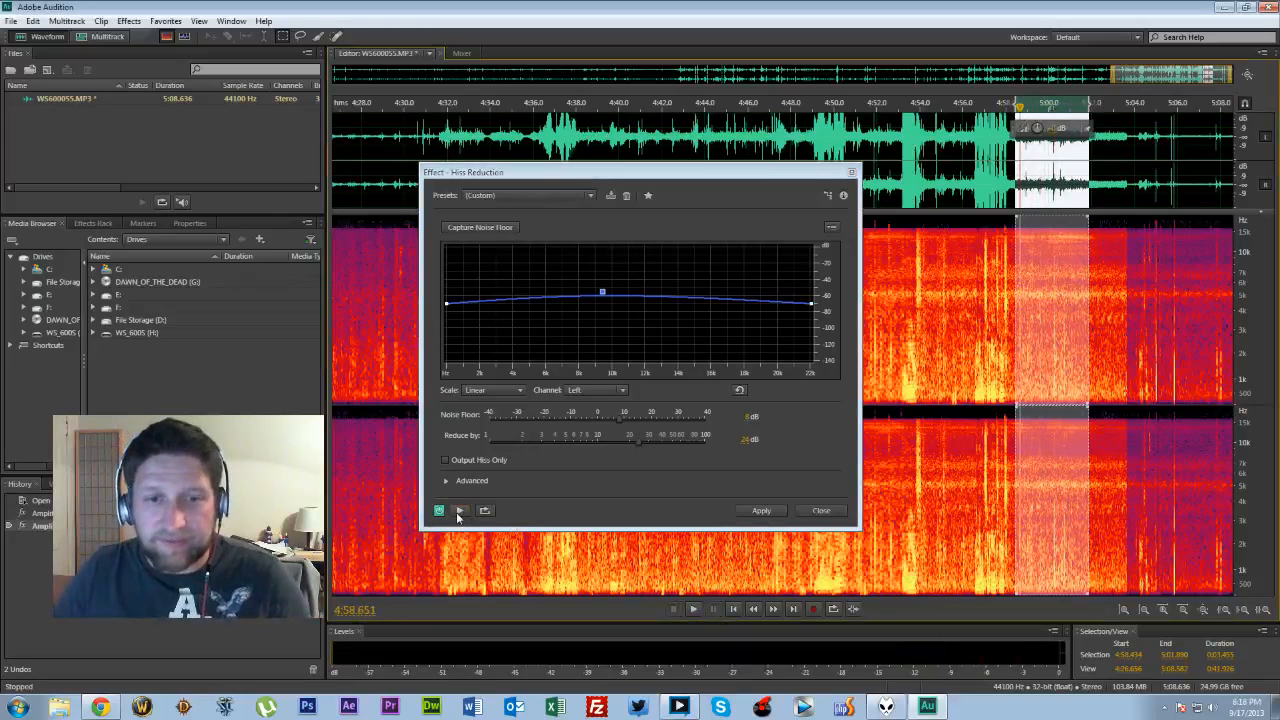
{"action": "left_click", "coordinate": [461, 510]}
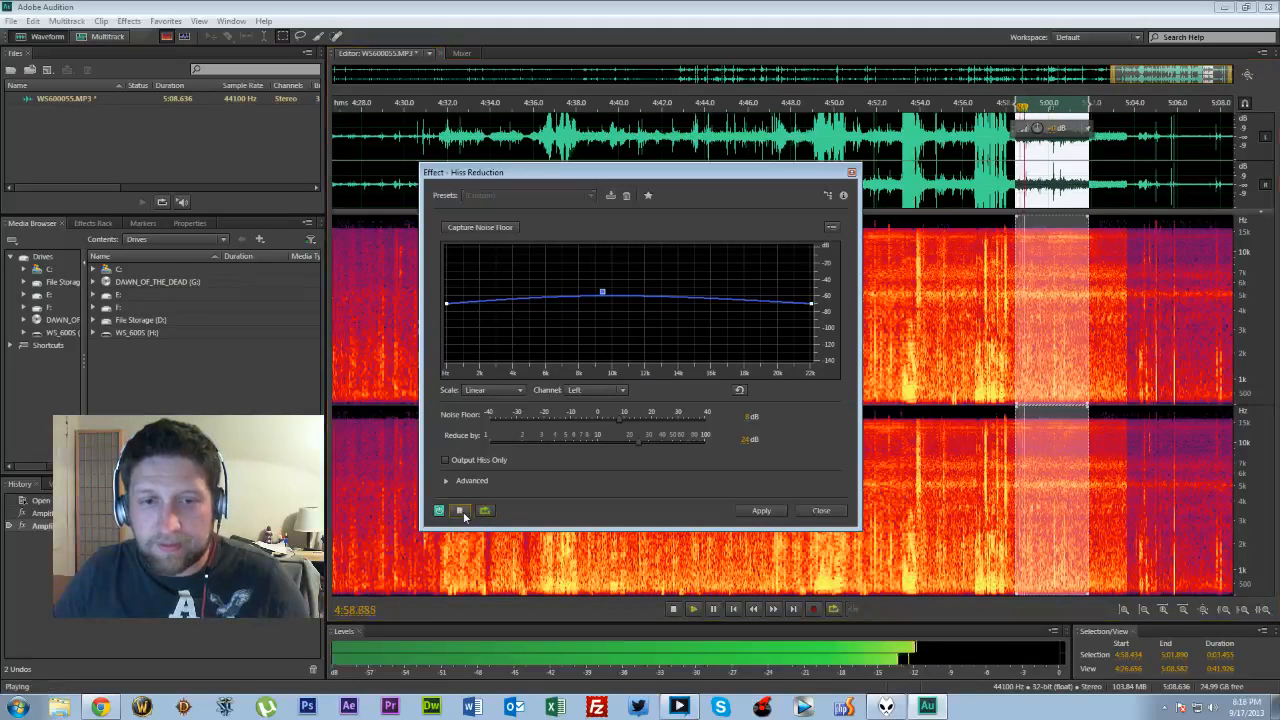